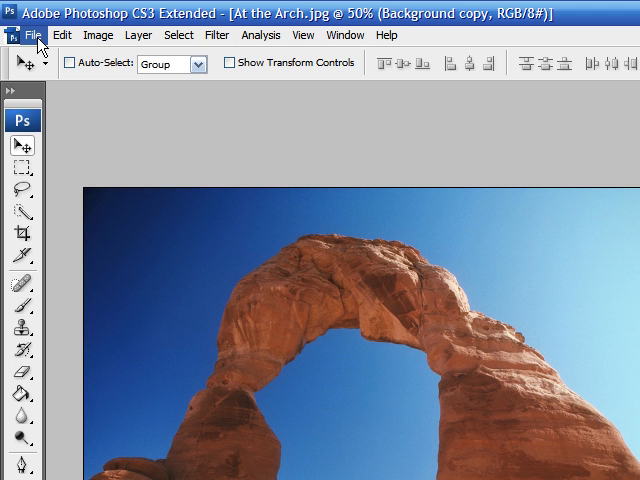
Select a rectangle over the arch's upper left with the Rectangular Marquee Tool
left_click(38, 36)
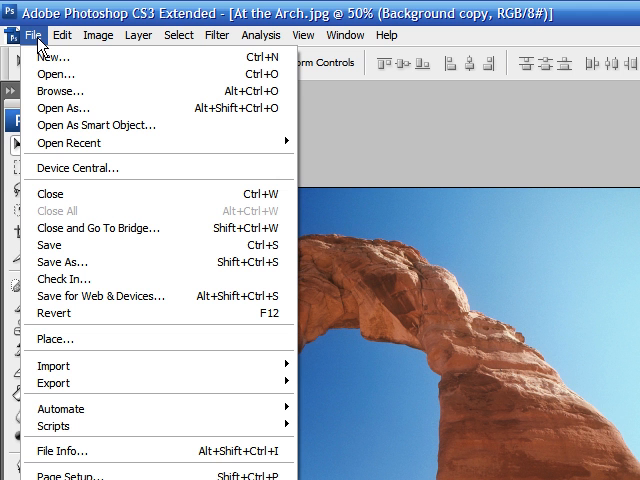
mouse_move(44, 48)
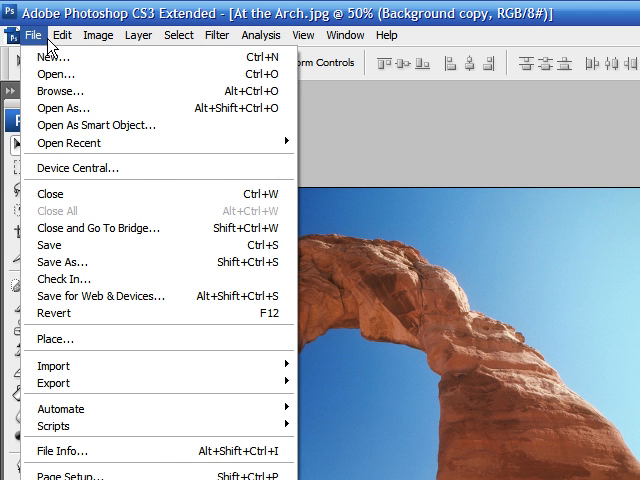
left_click(64, 36)
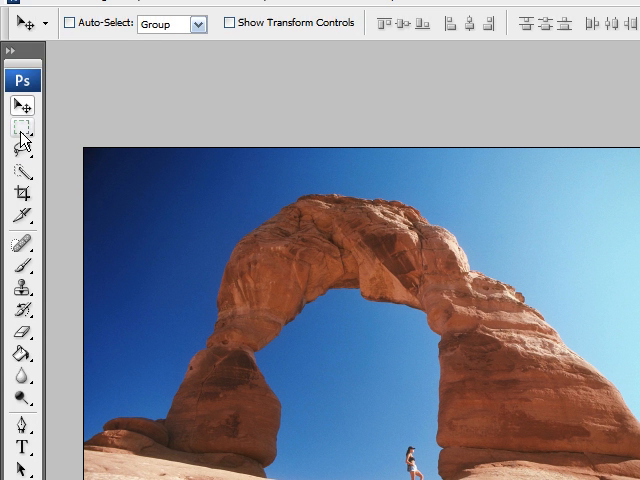
mouse_move(24, 124)
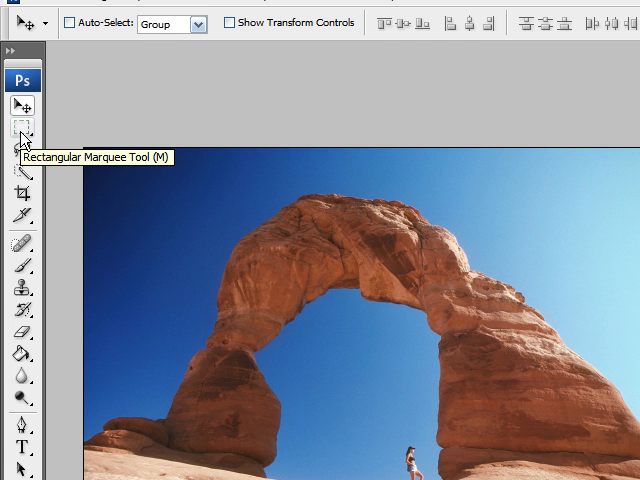
mouse_move(24, 140)
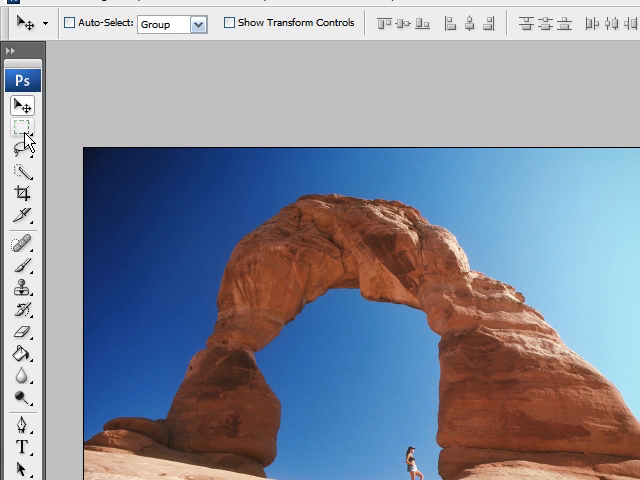
left_click(18, 118)
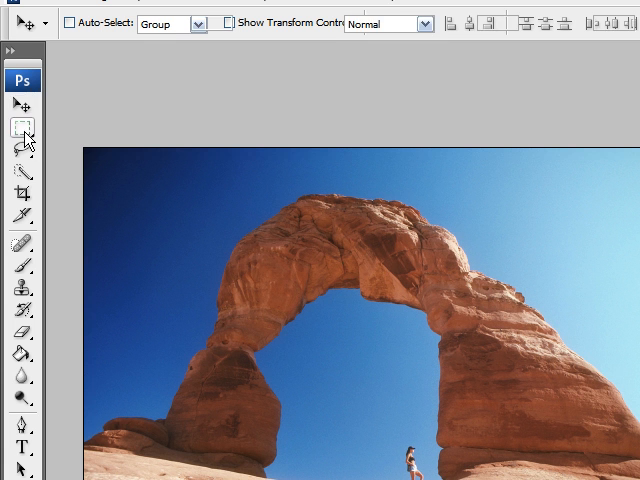
left_click(18, 126)
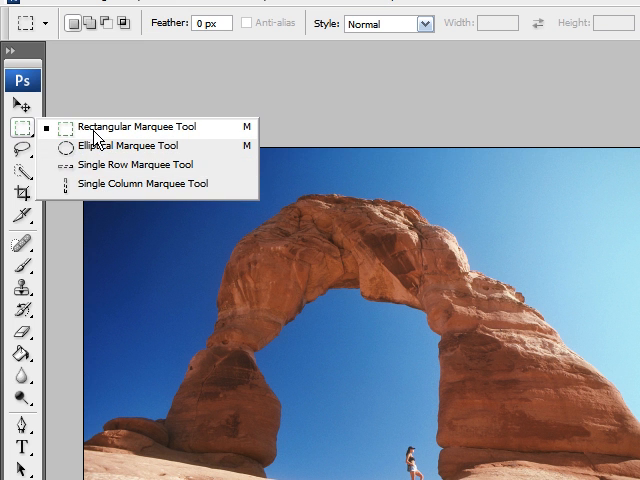
left_click(140, 126)
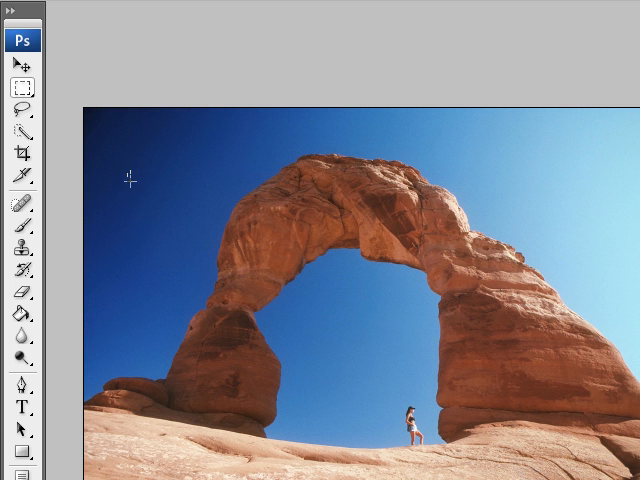
left_click_drag(128, 172, 372, 324)
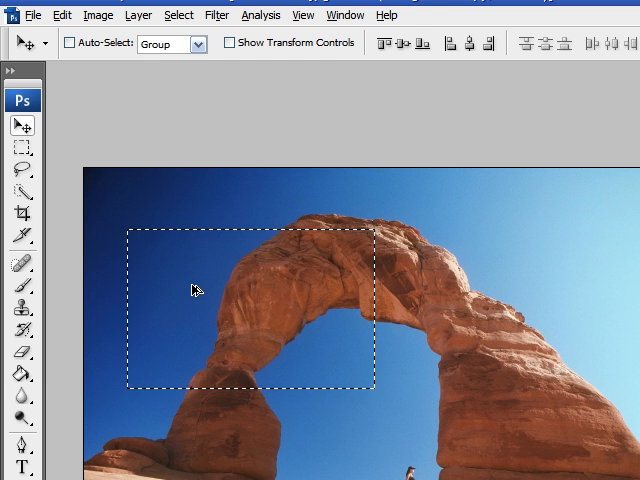
Switch the marquee to the Elliptical Marquee Tool for oval selections
left_click(20, 146)
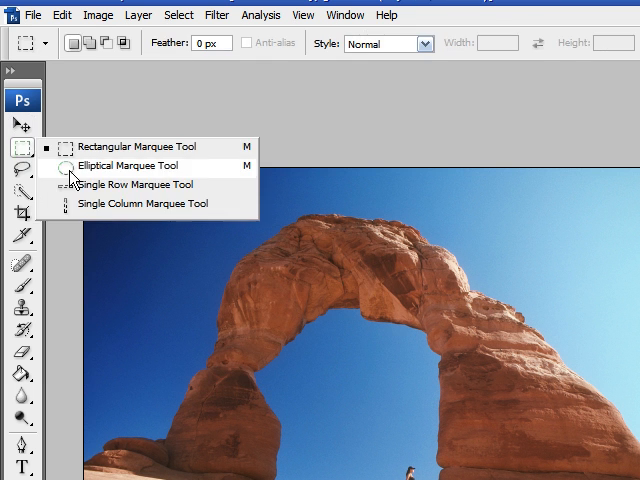
left_click(132, 166)
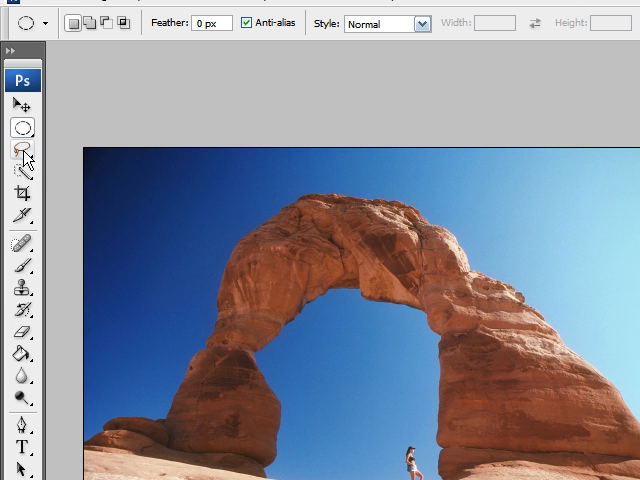
Try the Lasso Tool in the sky, dismiss the empty-selection warning, then choose the Polygonal Lasso
left_click(20, 150)
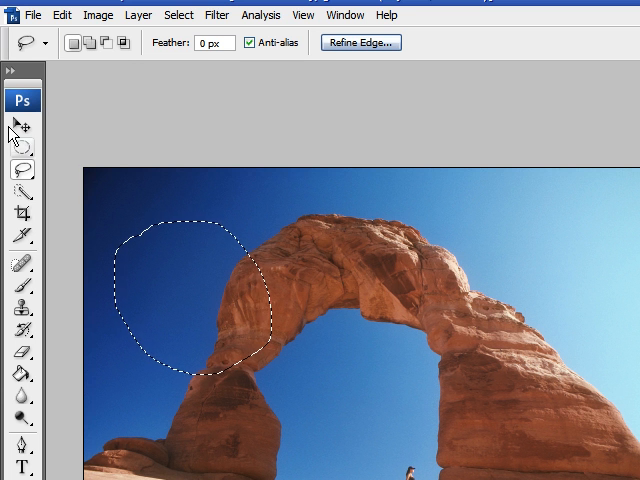
left_click(22, 128)
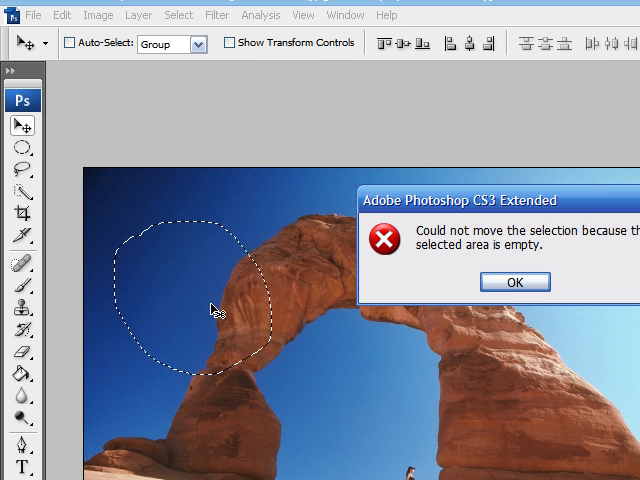
left_click(512, 280)
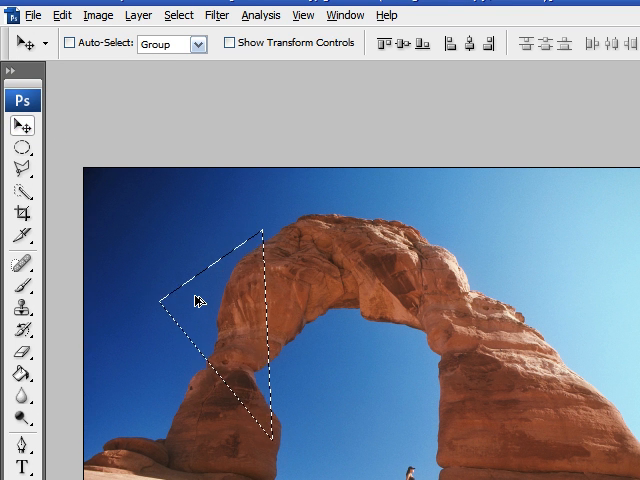
left_click(22, 172)
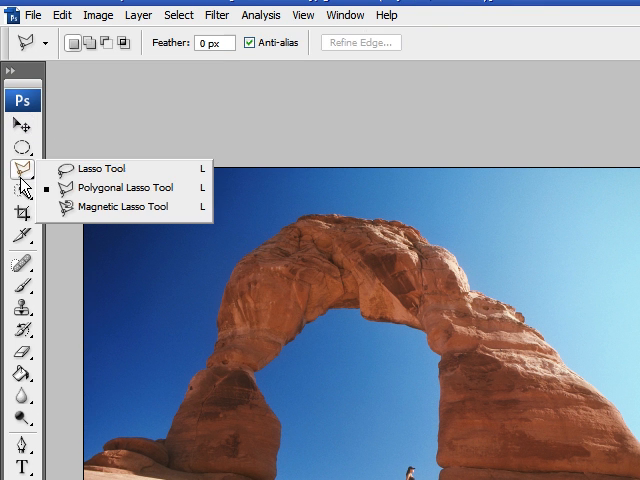
left_click(120, 206)
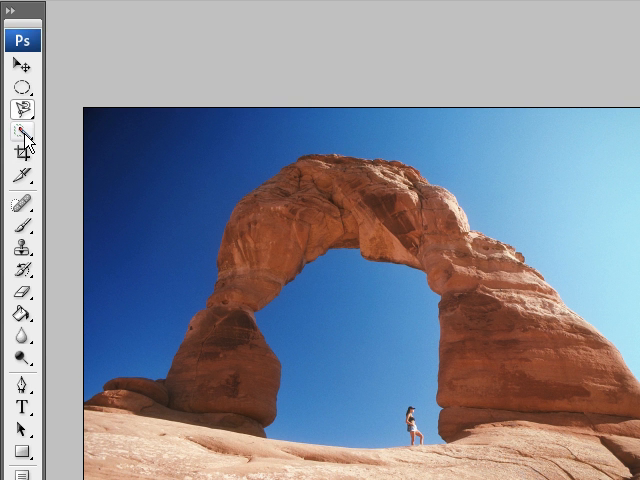
mouse_move(20, 132)
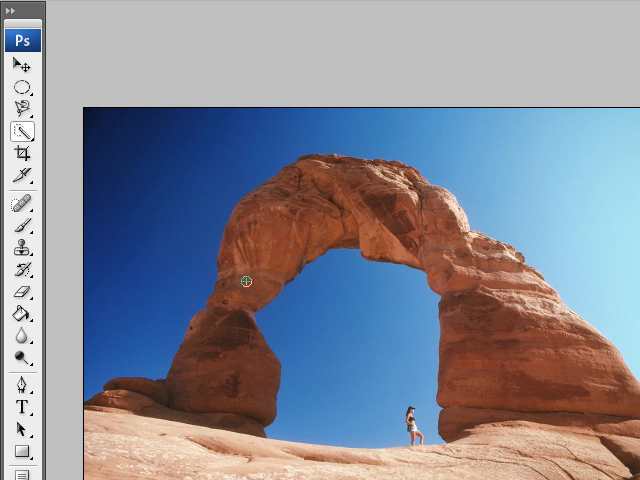
left_click(244, 284)
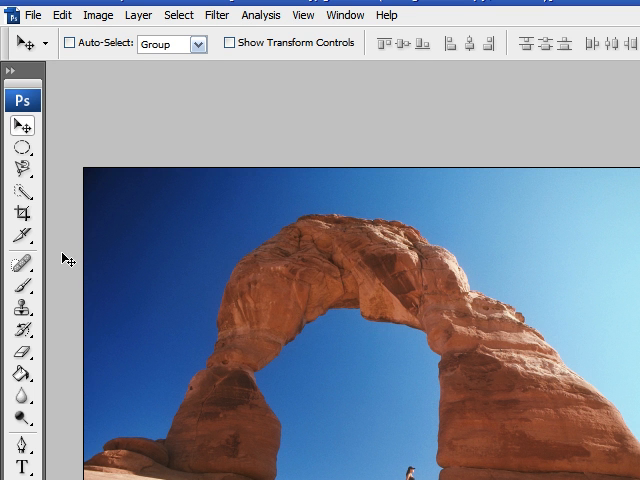
left_click(22, 188)
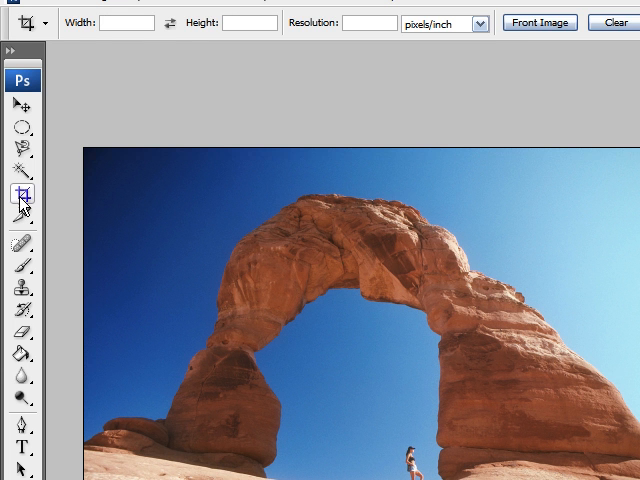
mouse_move(238, 320)
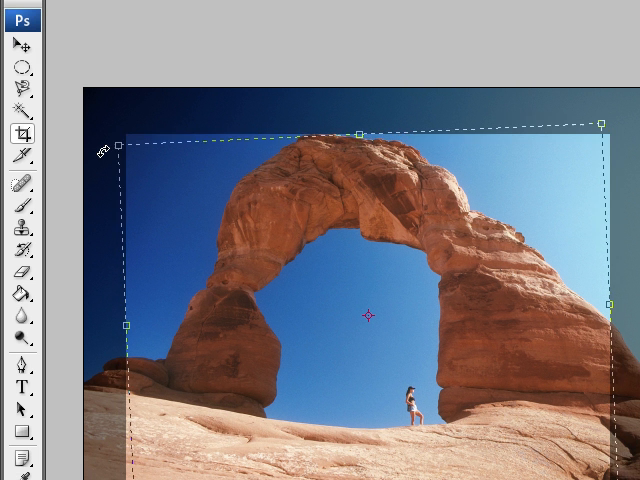
Drag a crop box around the arch and hiker and commit the tighter crop
left_click_drag(126, 138, 92, 188)
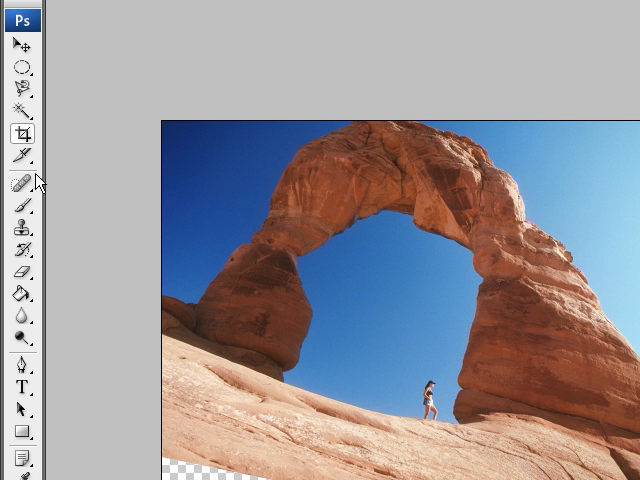
mouse_move(22, 156)
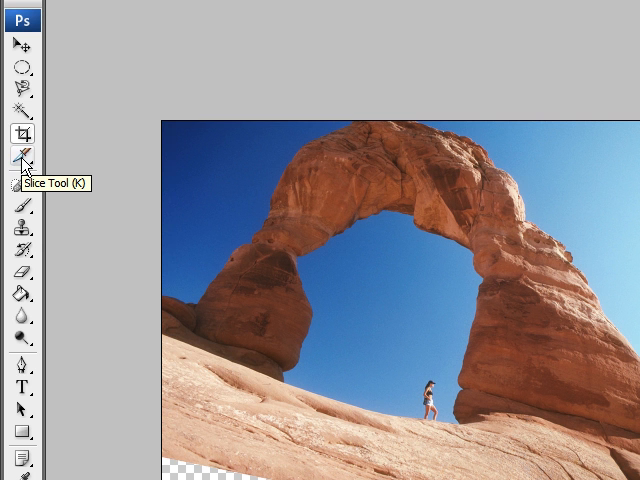
mouse_move(24, 156)
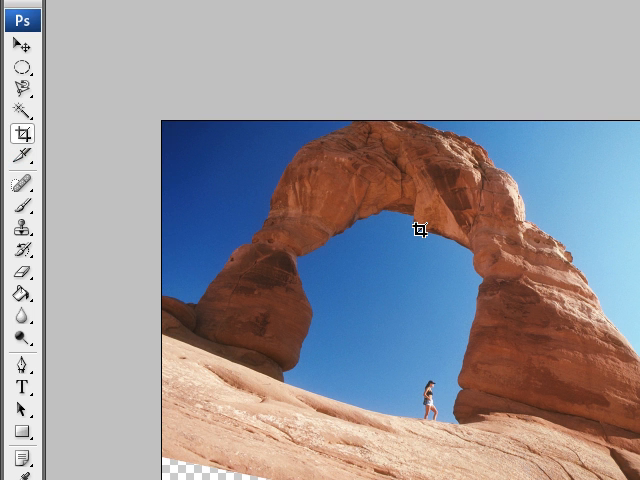
mouse_move(122, 300)
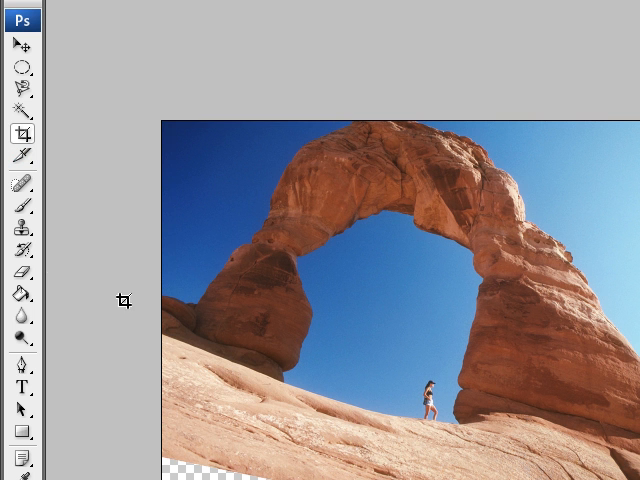